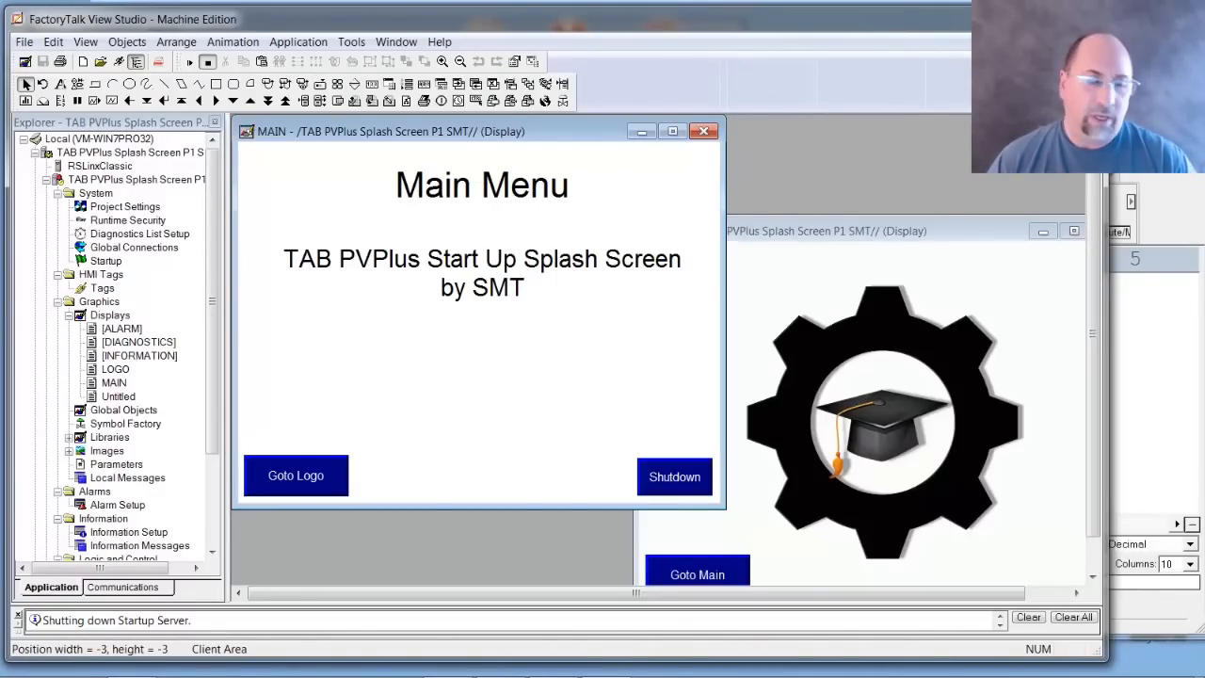
mouse_move(723, 362)
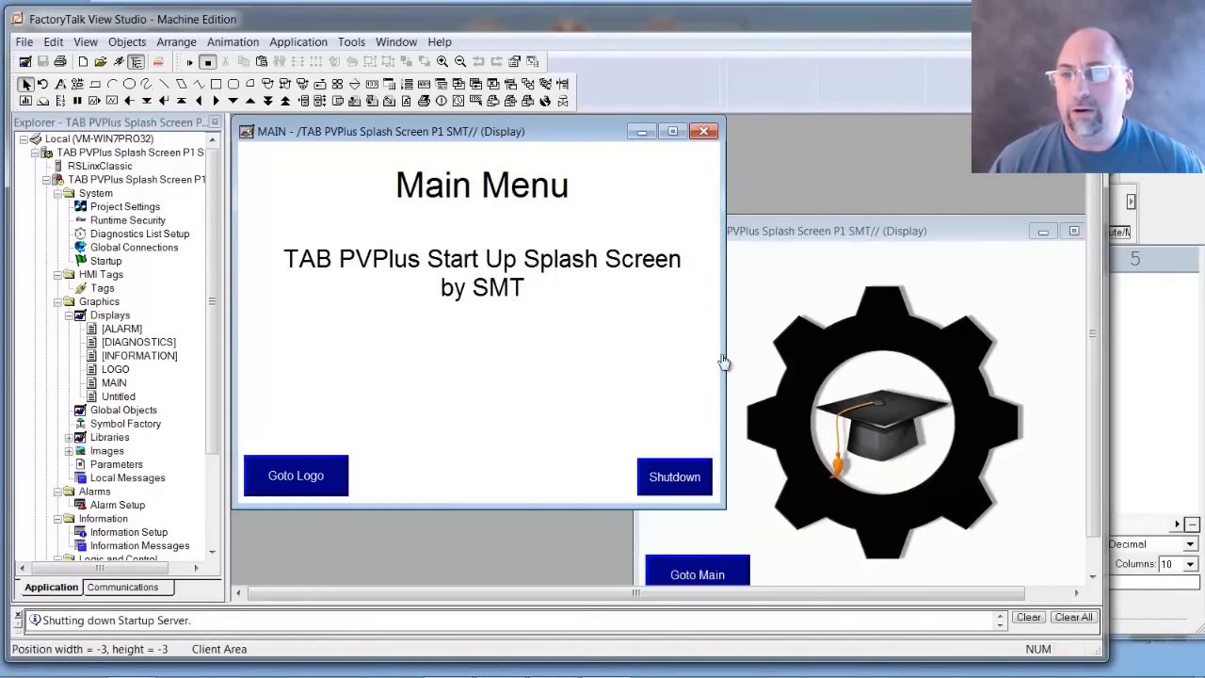
Step: Assign PLC tag N7:0 from the online N7 file to Remote Display Number in Global Connections
click(132, 247)
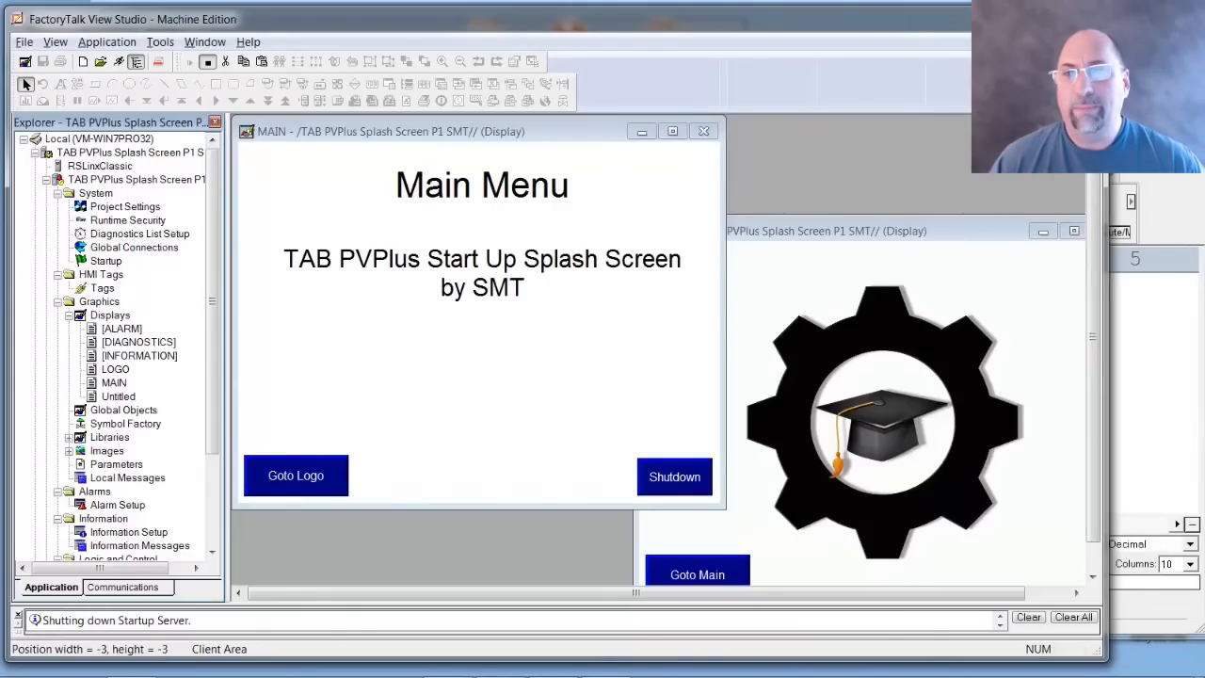
double_click(133, 246)
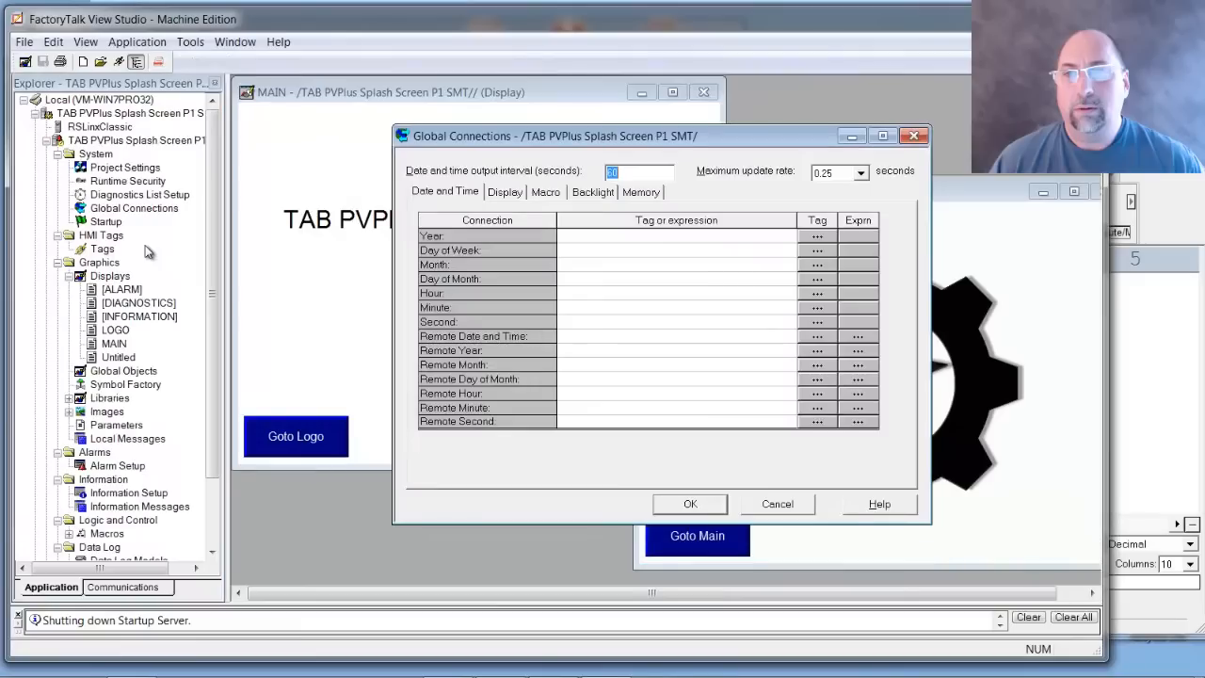
click(505, 192)
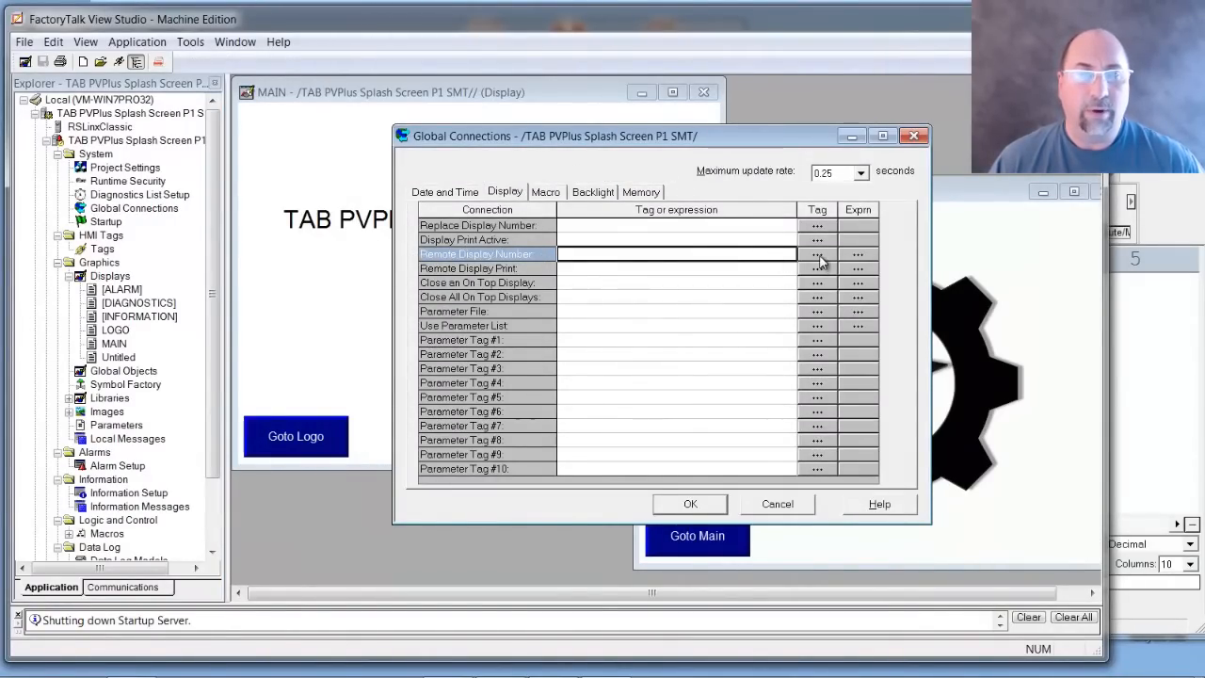
click(817, 252)
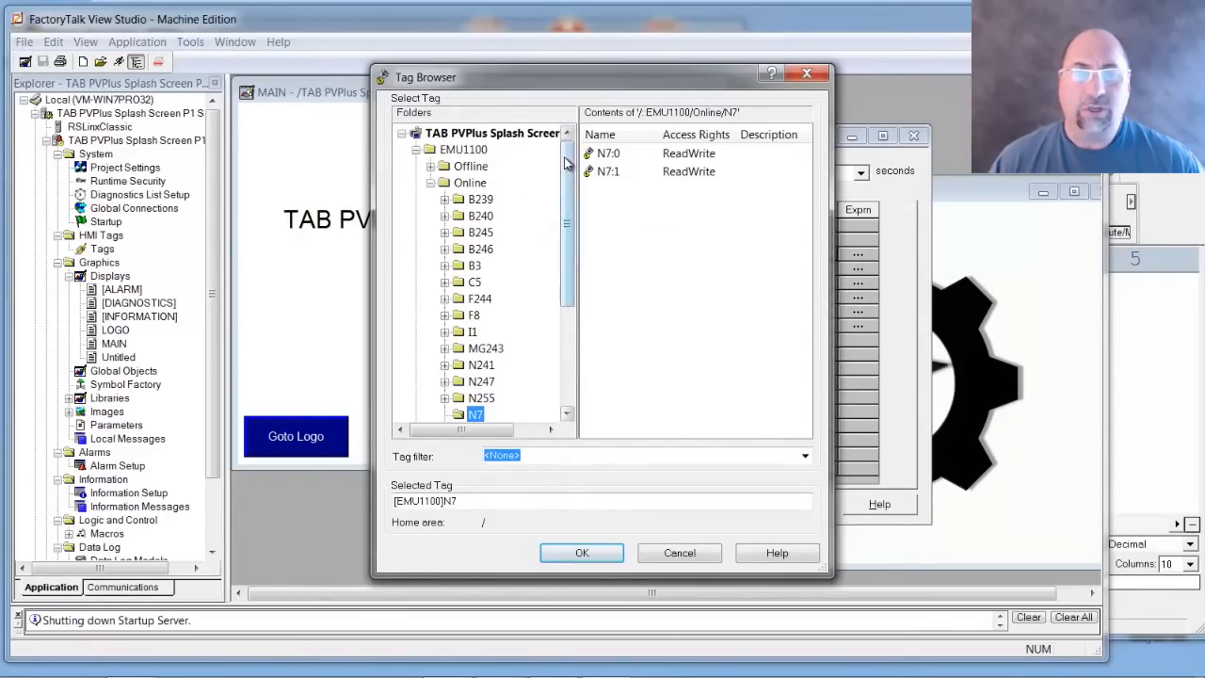
scroll(down, 3)
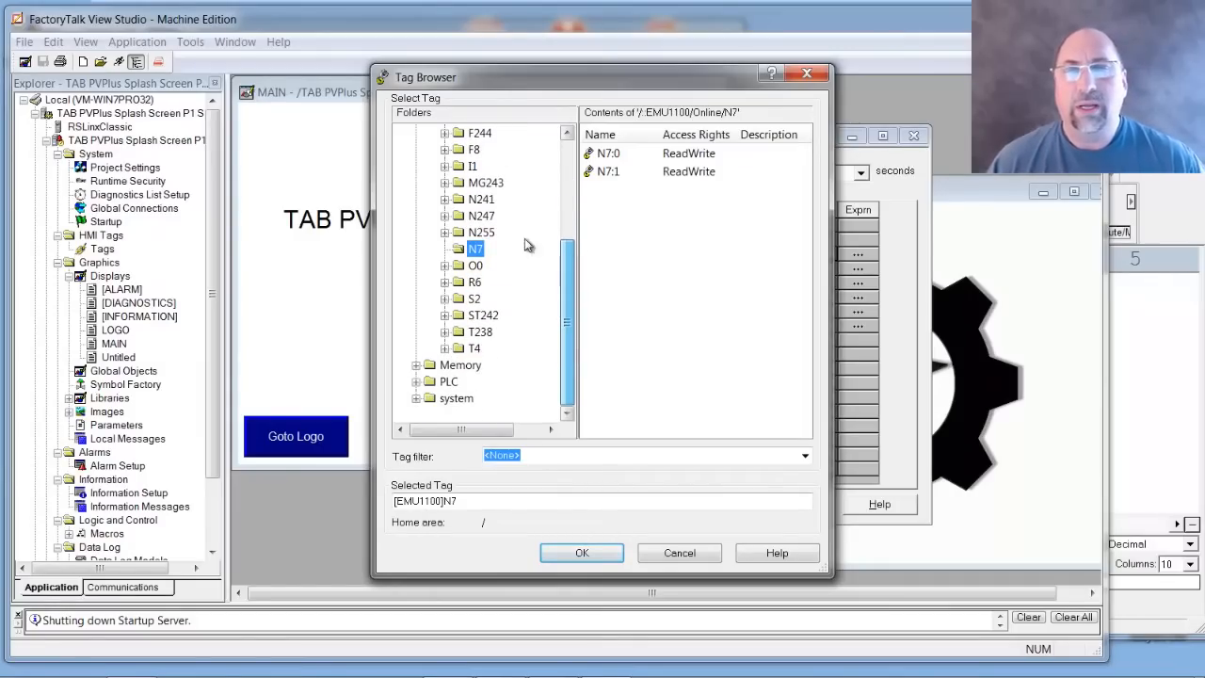
click(582, 553)
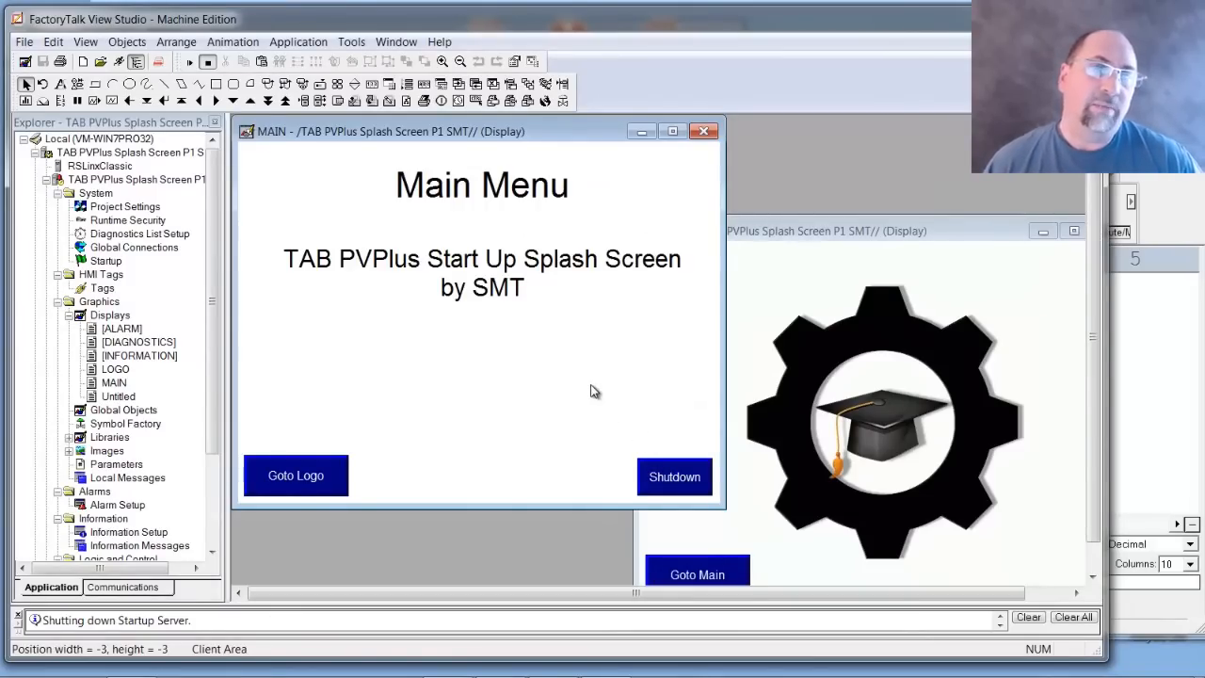
mouse_move(603, 362)
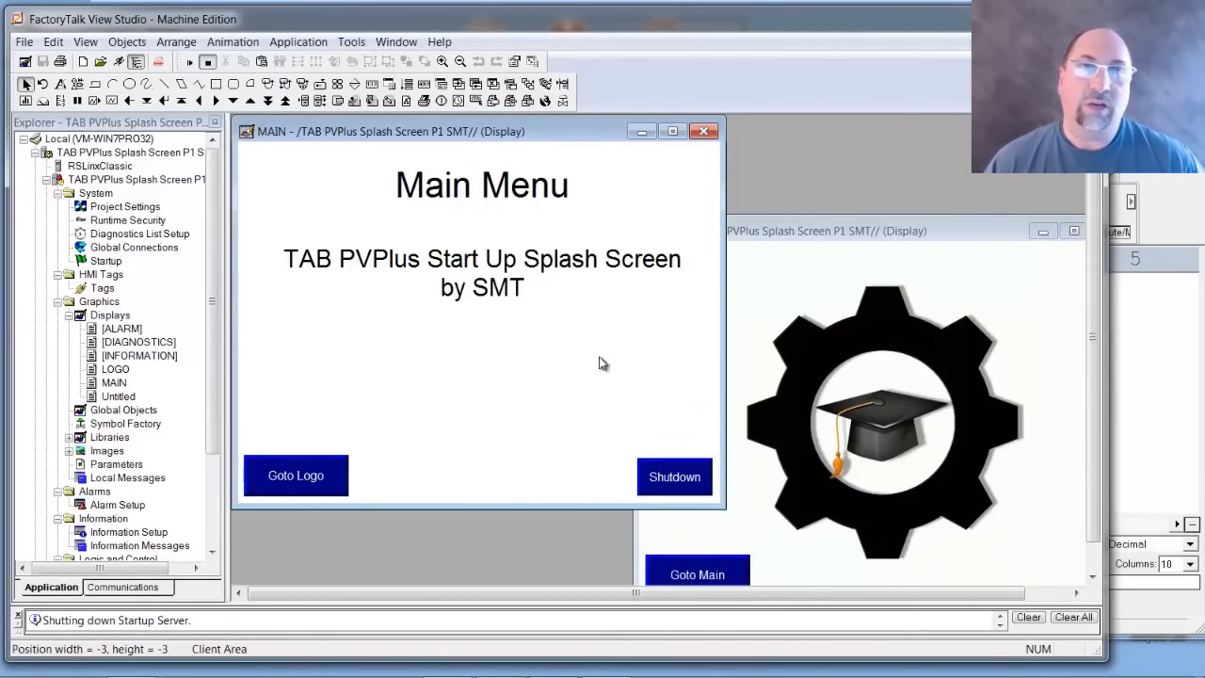
mouse_move(619, 331)
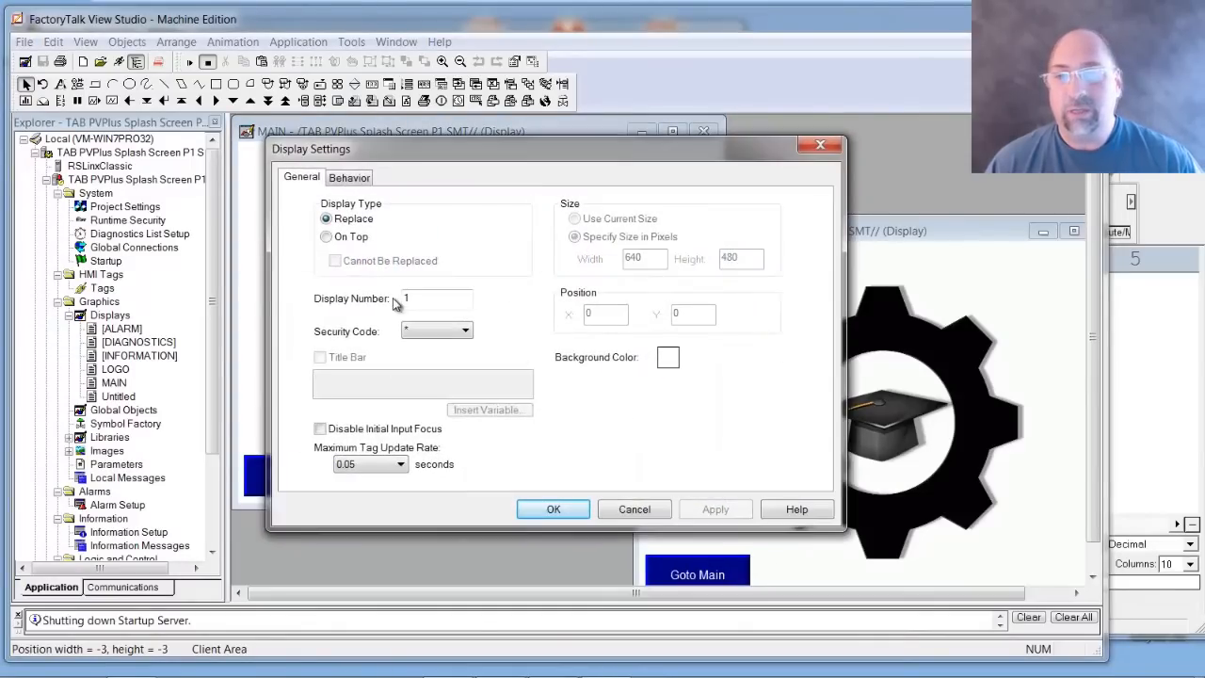
mouse_move(820, 147)
text(99)
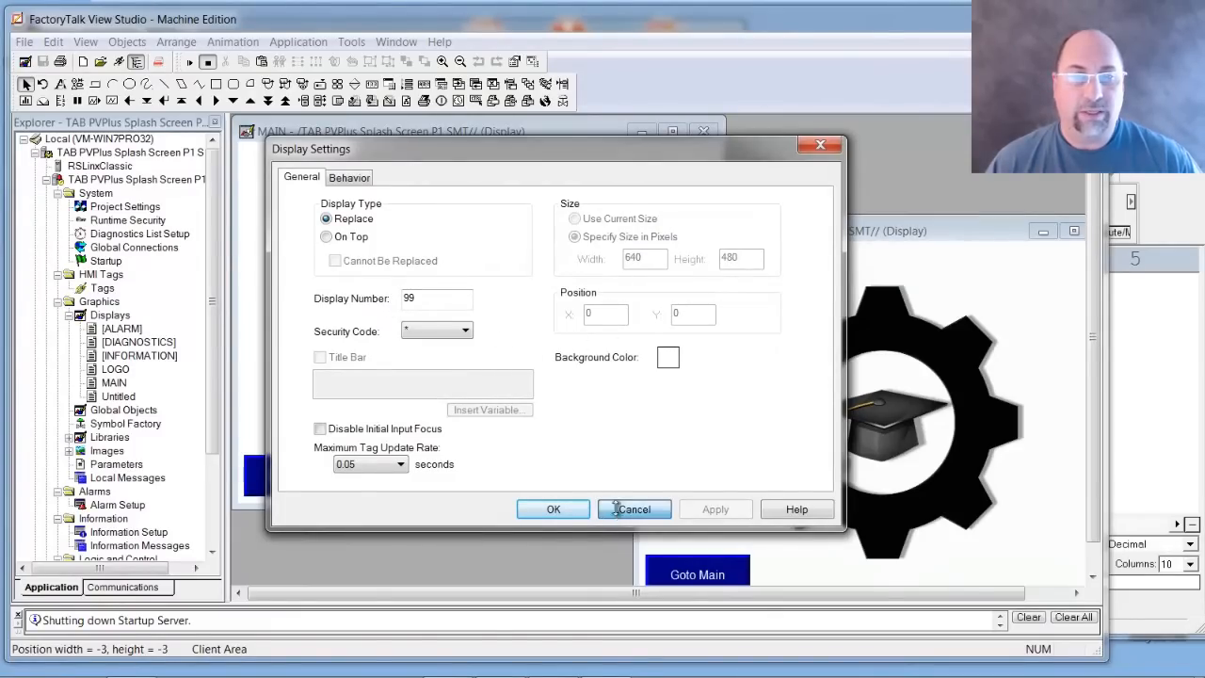
click(633, 508)
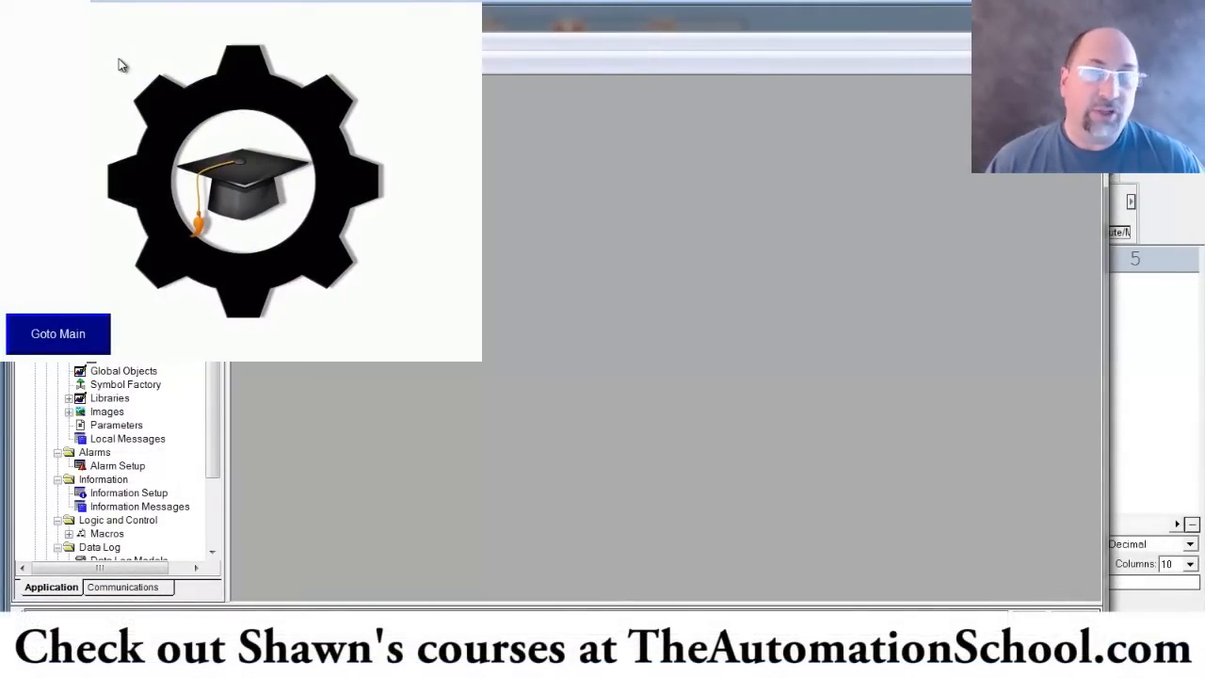
Step: Switch the running application to the Main Menu with Goto Main, then back with Goto Logo
click(58, 333)
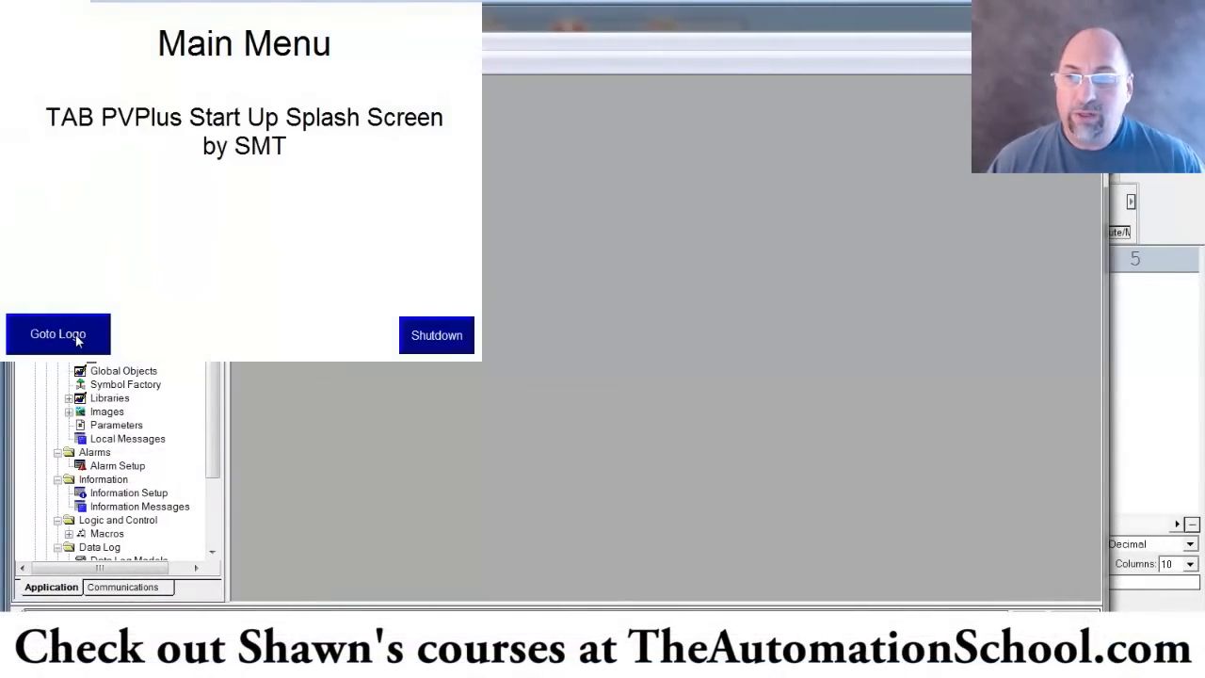
click(57, 334)
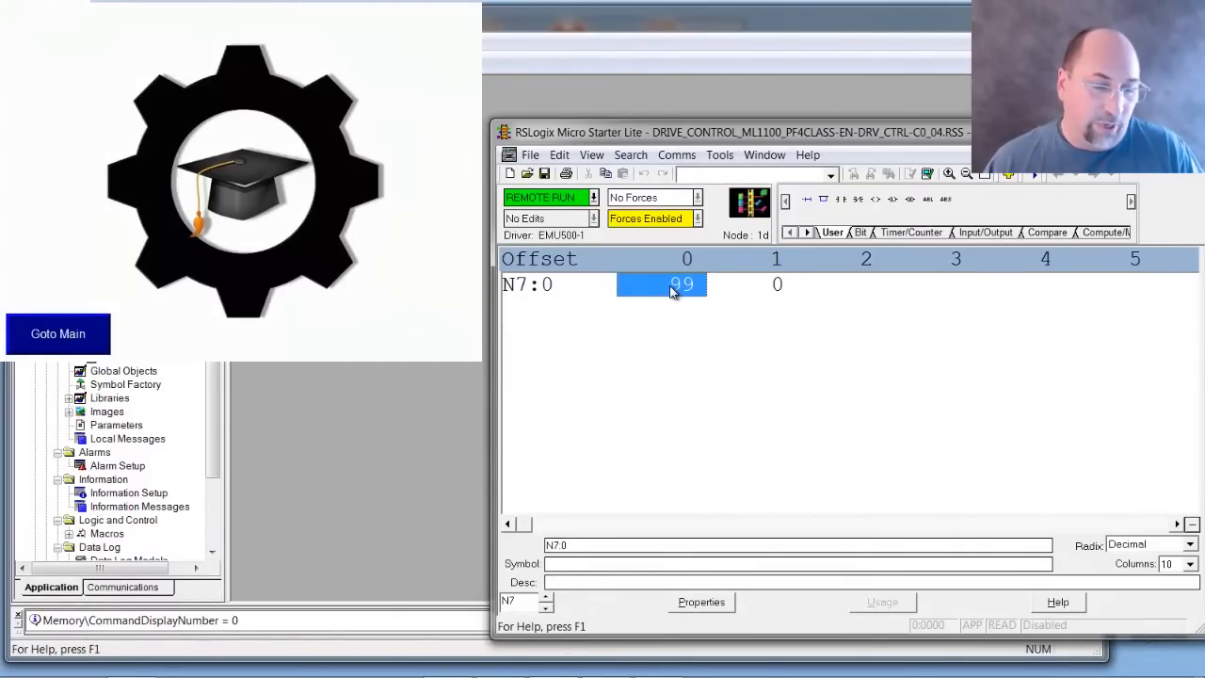
Step: Enter 50 in N7:0, dismiss the invalid display number diagnostics, and retry Goto Main
text(50)
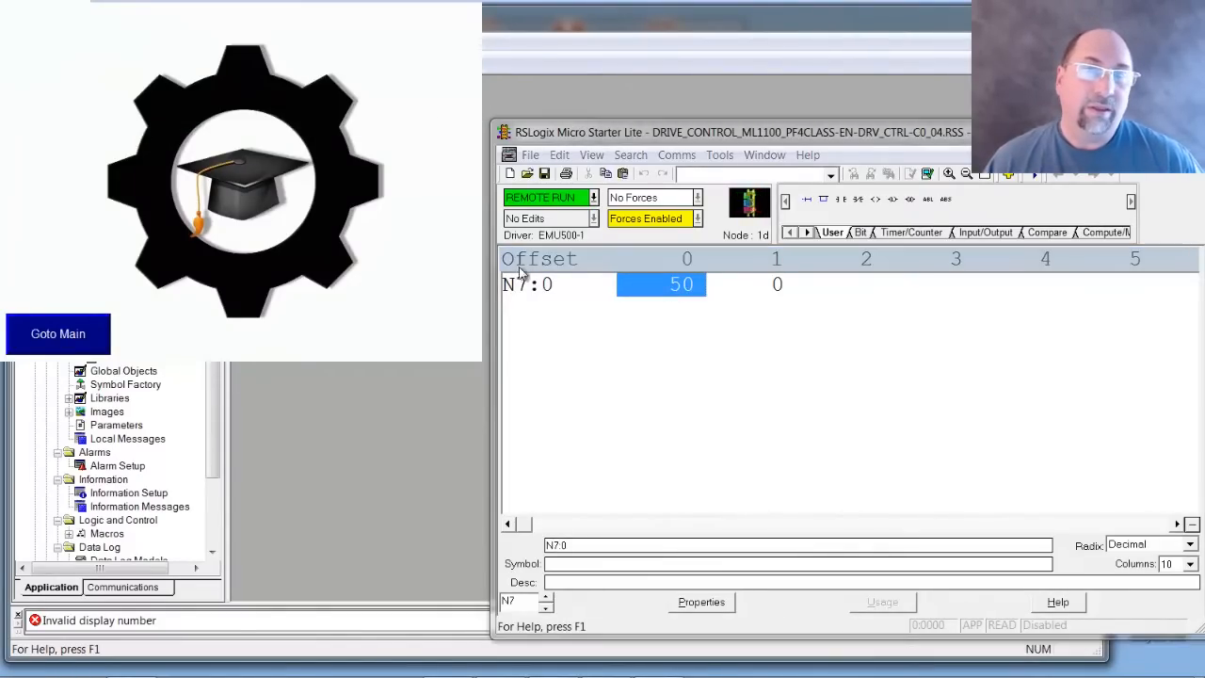
mouse_move(674, 313)
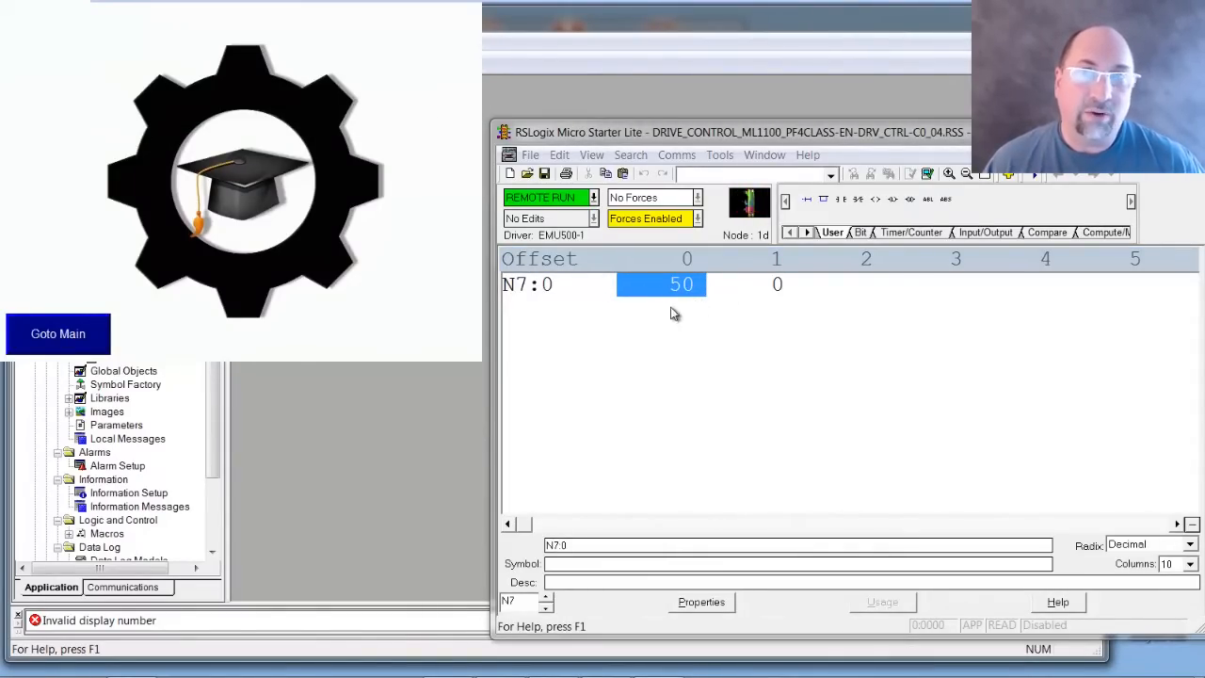
click(57, 333)
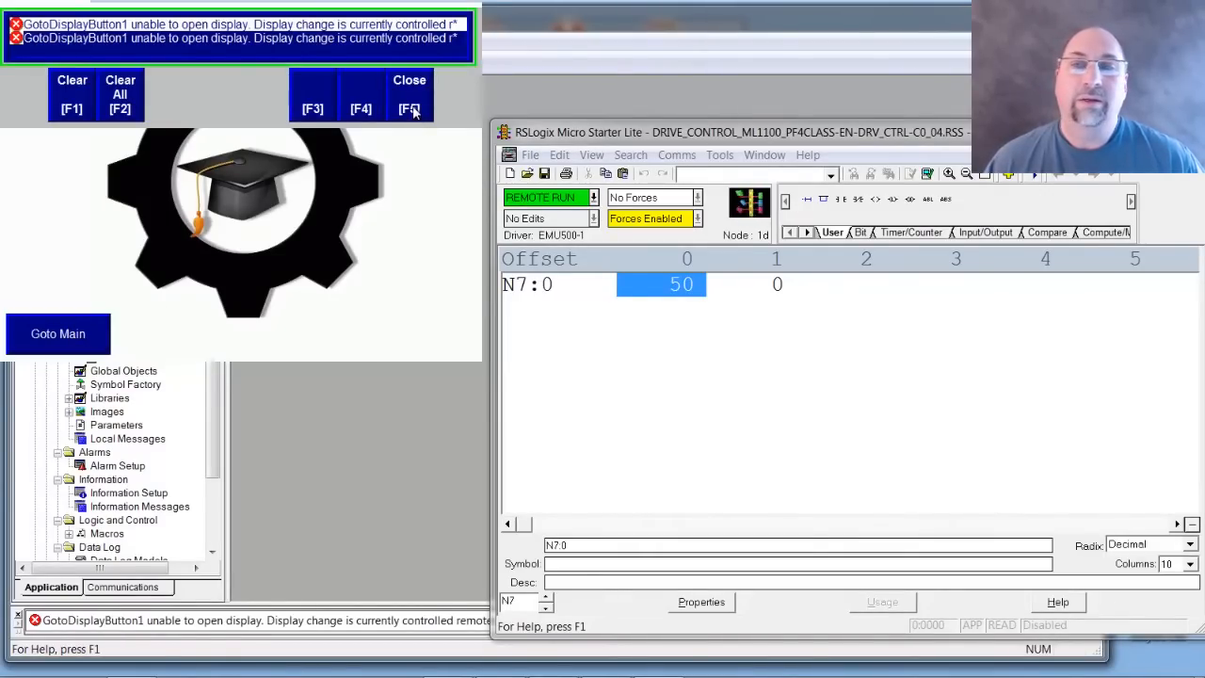
click(409, 90)
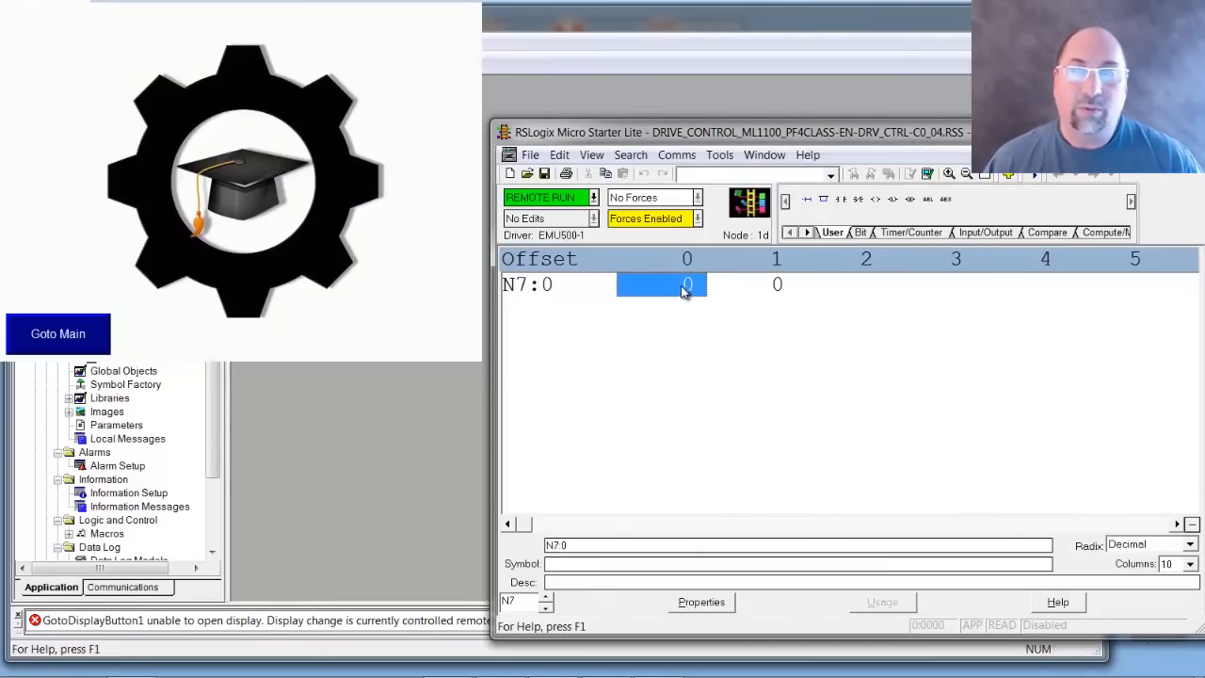
click(57, 333)
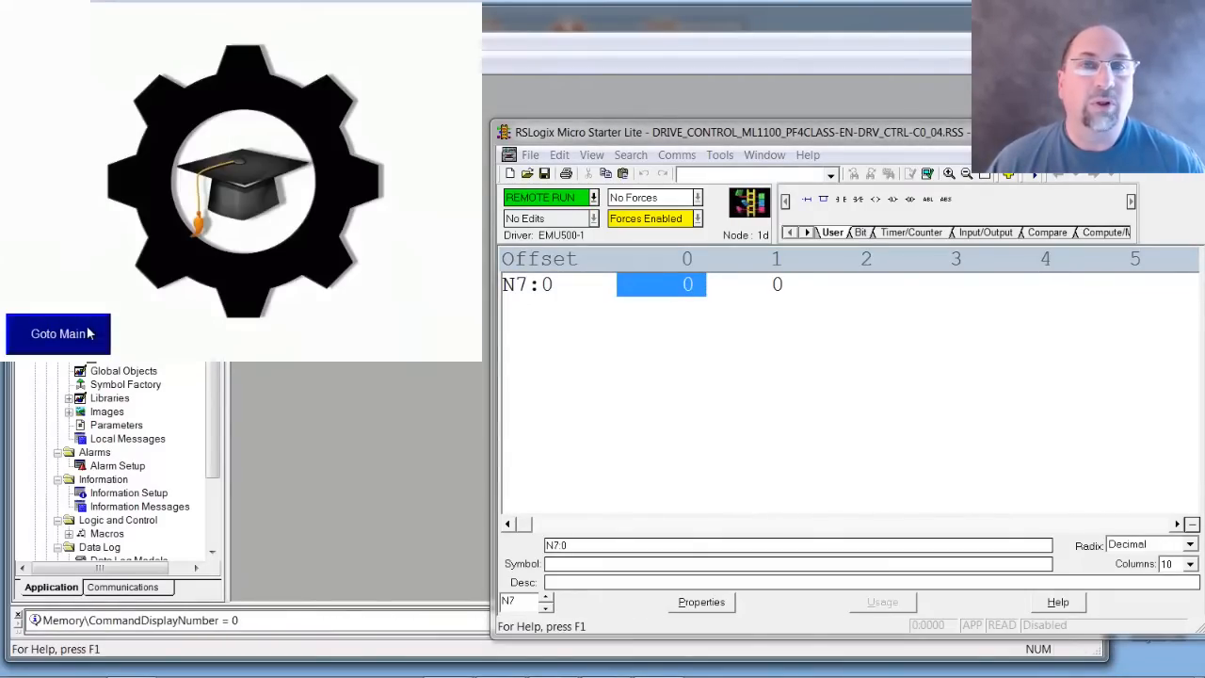
mouse_move(274, 249)
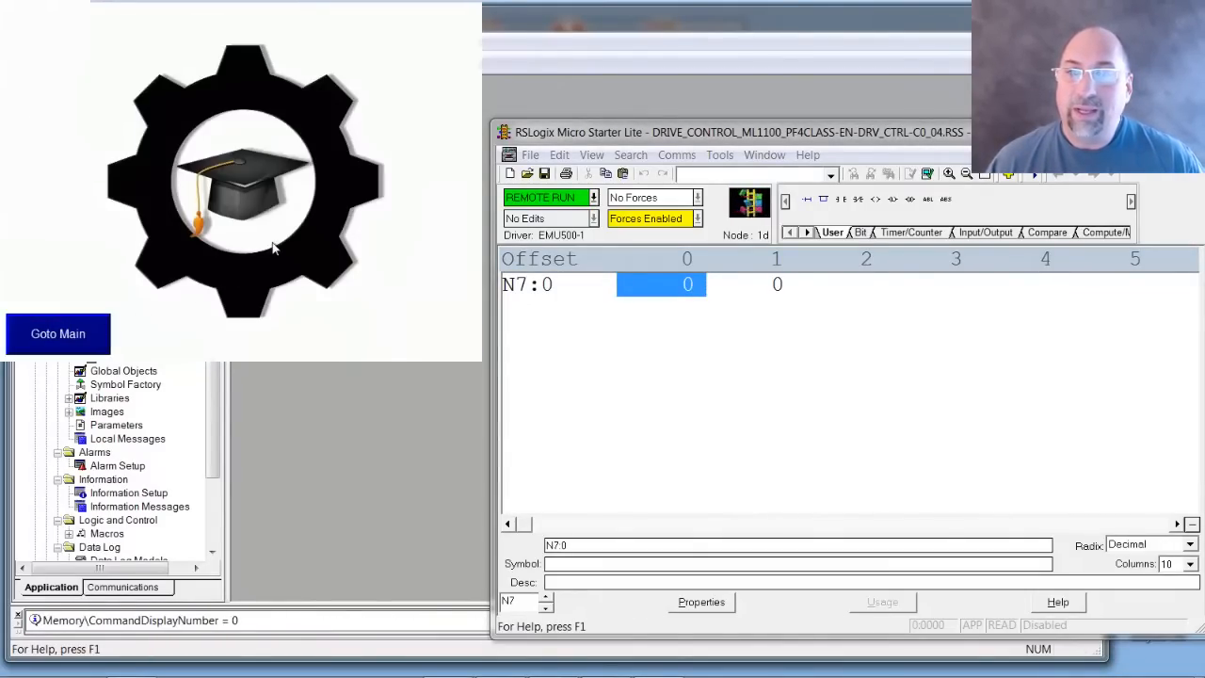